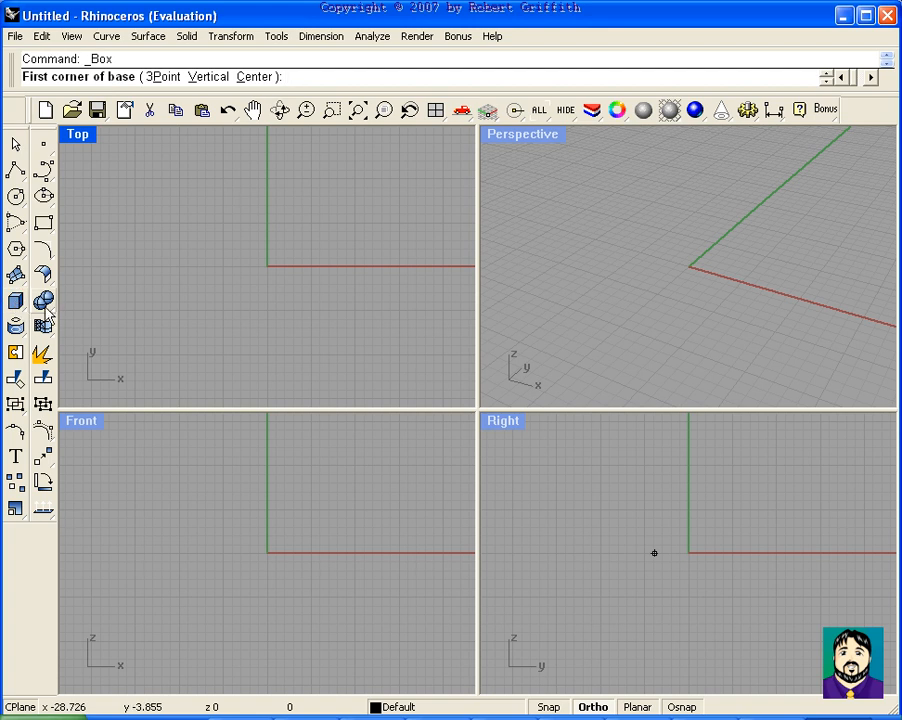
{"action": "mouse_move", "coordinate": [16, 304]}
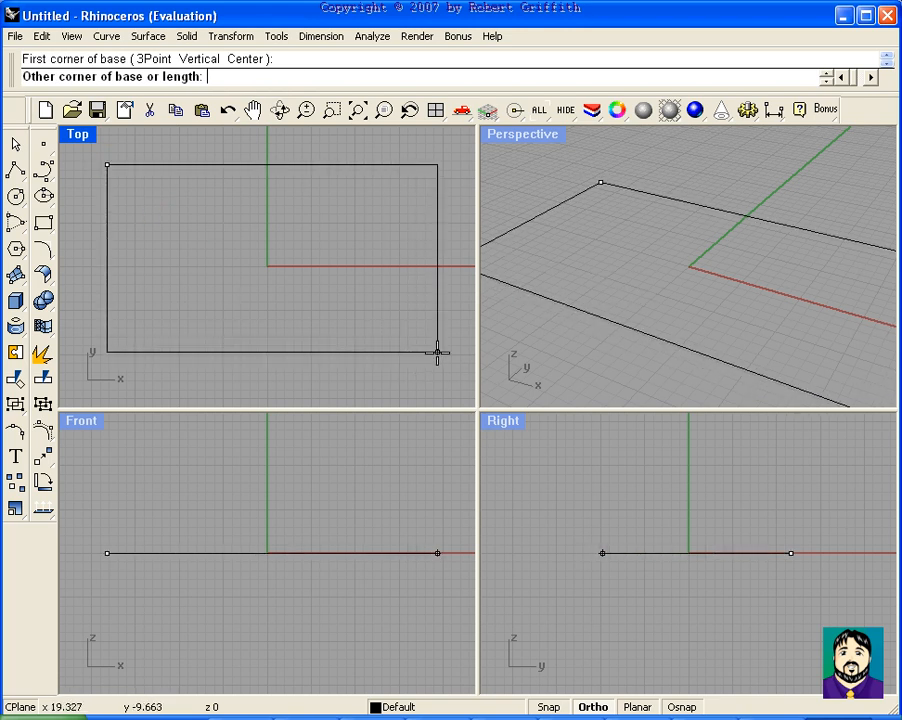
Place the opposite base corner to form a flat rectangular box around the origin
{"action": "left_click", "coordinate": [438, 355]}
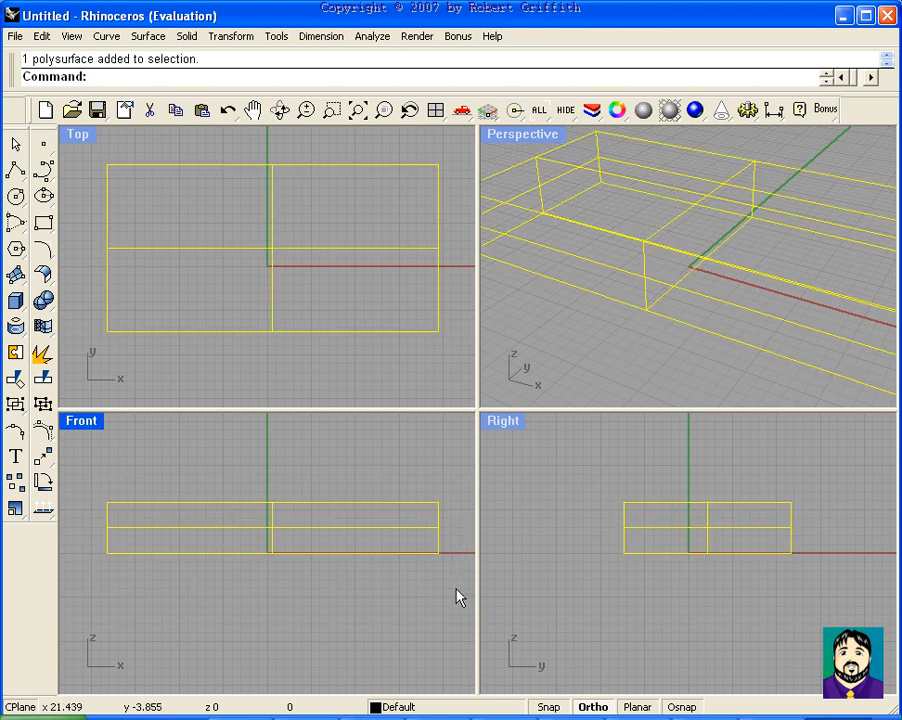
Explode the box into six surfaces and rebuild them with 8 points each direction
{"action": "type", "text": "Ex"}
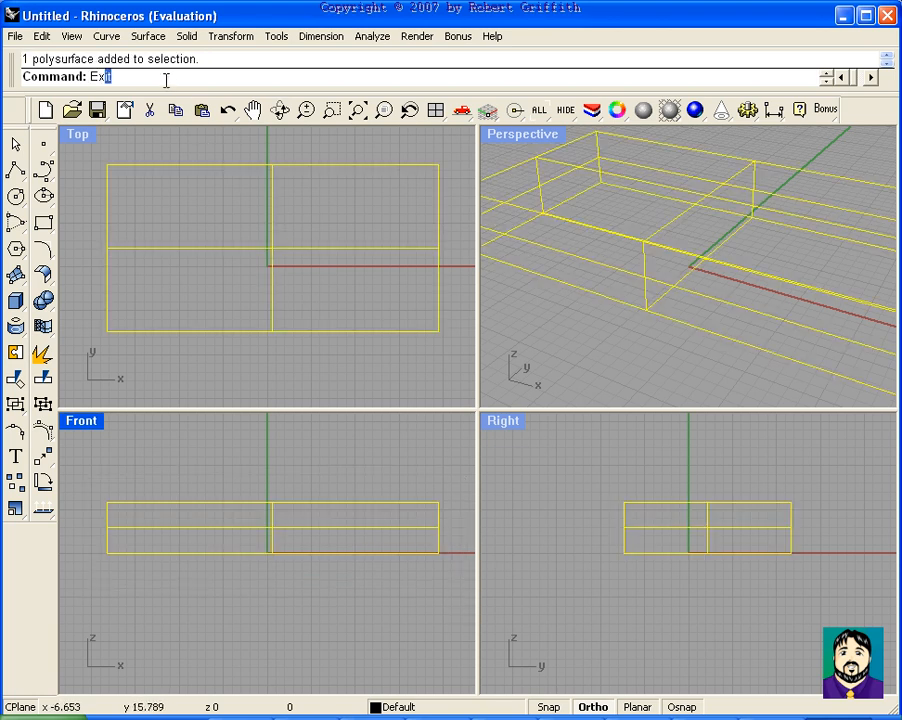
{"action": "key", "text": "Return"}
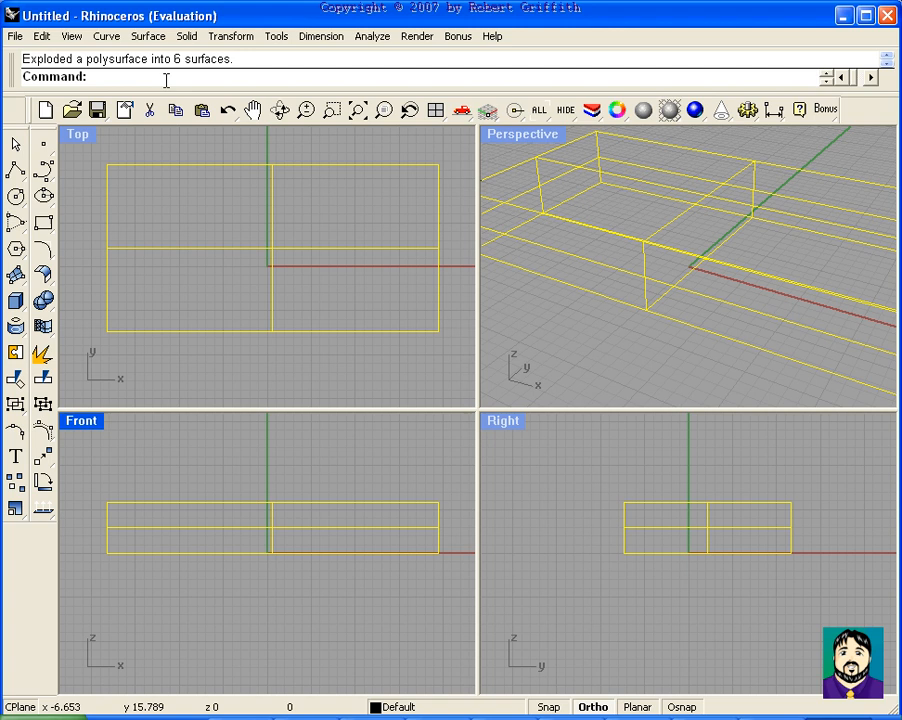
{"action": "type", "text": "Rebuild"}
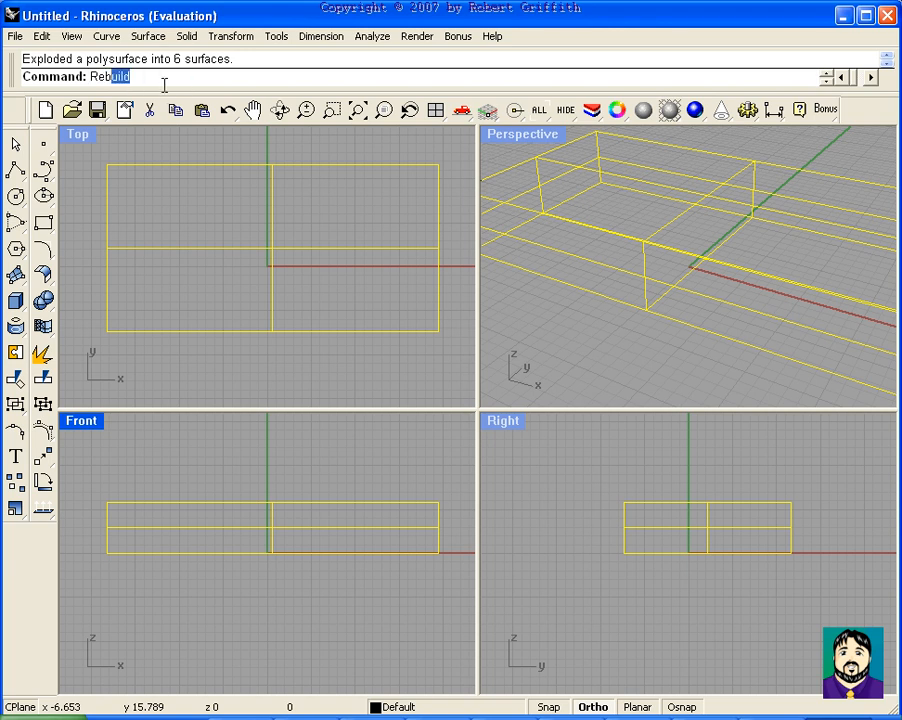
{"action": "key", "text": "Return"}
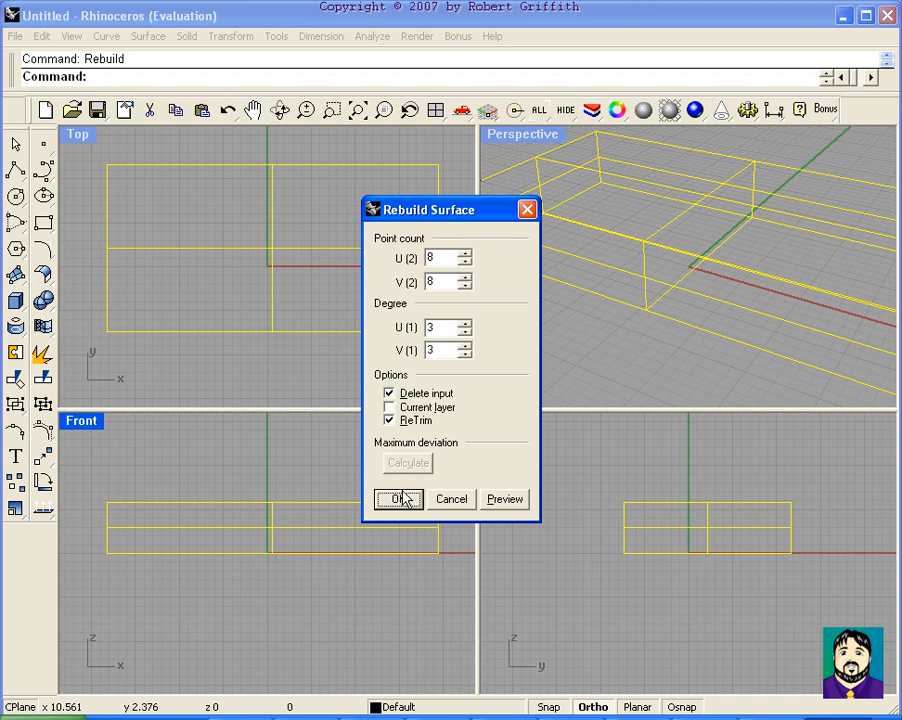
{"action": "left_click", "coordinate": [397, 499]}
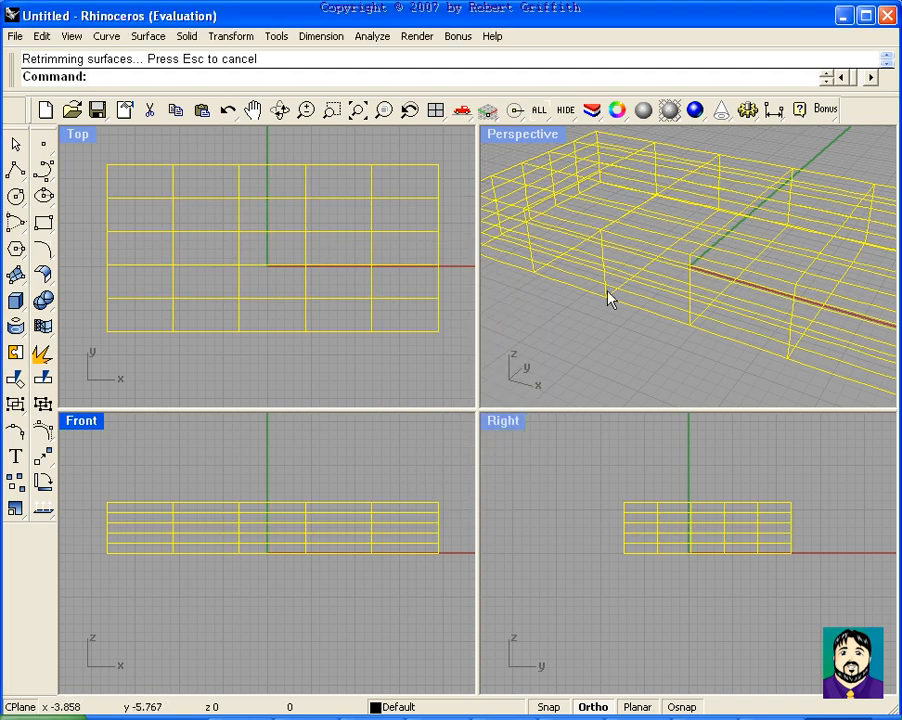
{"action": "mouse_move", "coordinate": [389, 586]}
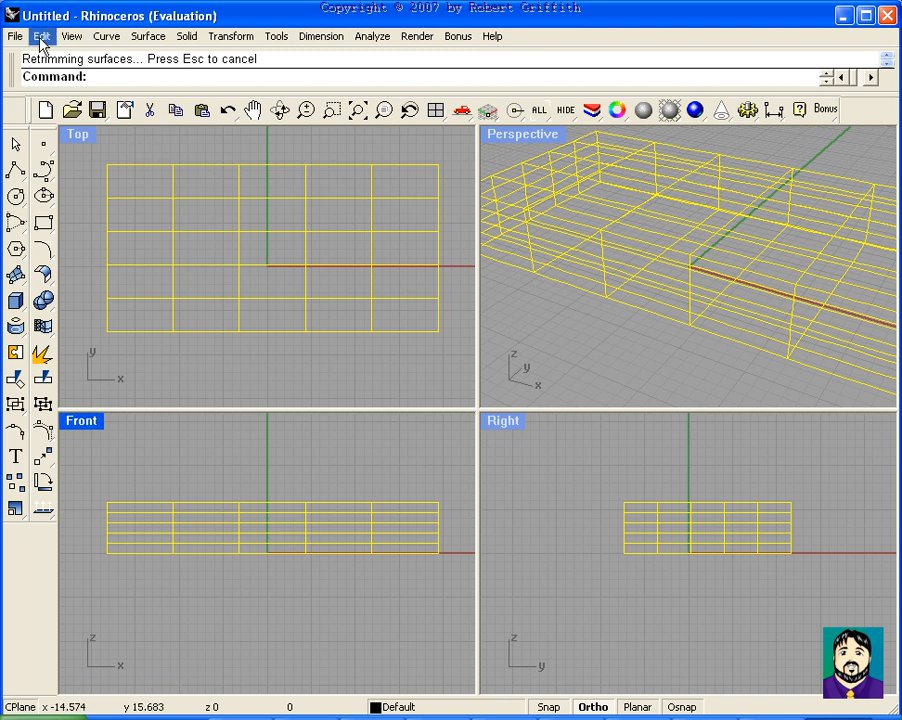
Turn on control points for the rebuilt surfaces from the Edit menu
{"action": "left_click", "coordinate": [42, 36]}
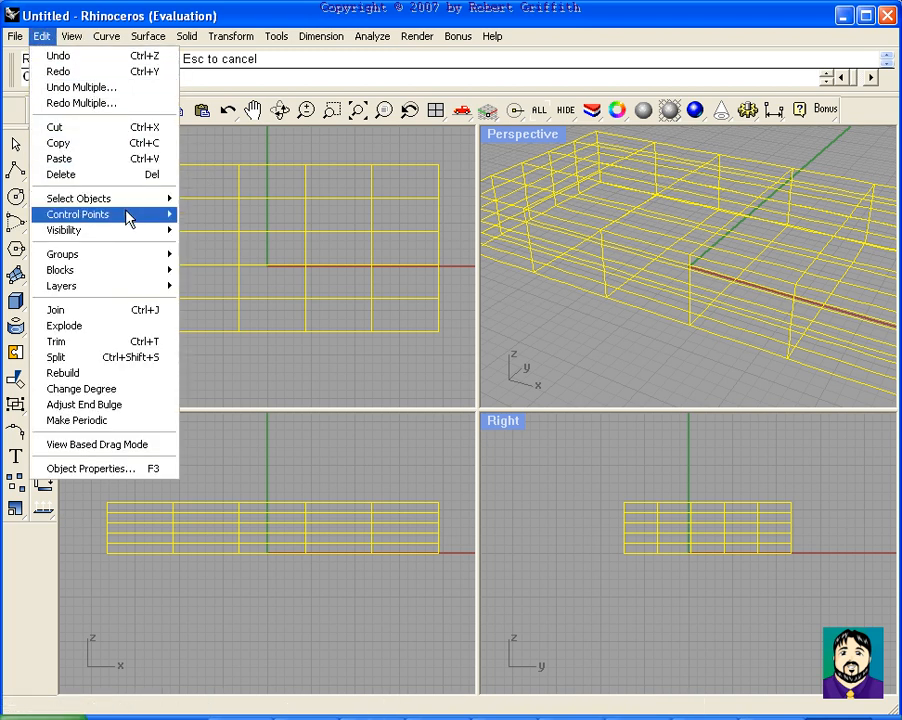
{"action": "left_click", "coordinate": [78, 215]}
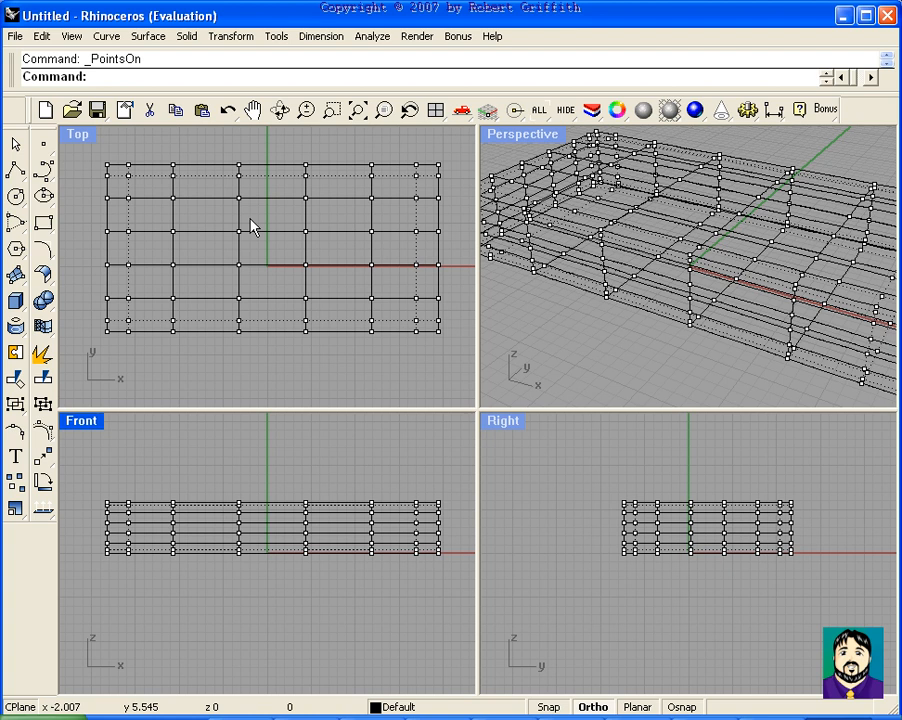
{"action": "mouse_move", "coordinate": [307, 396]}
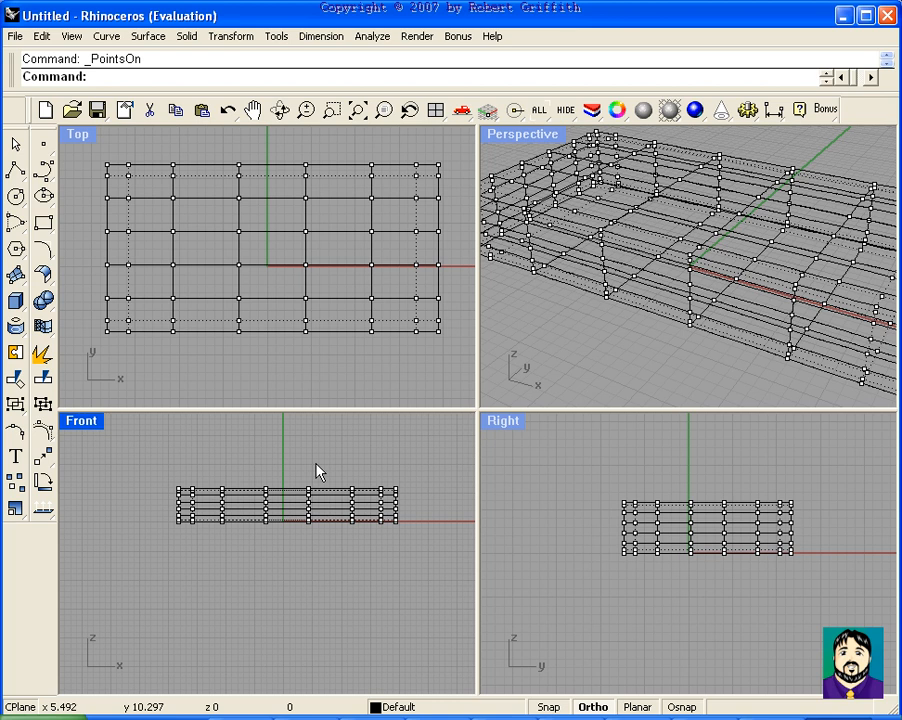
{"action": "mouse_move", "coordinate": [320, 460]}
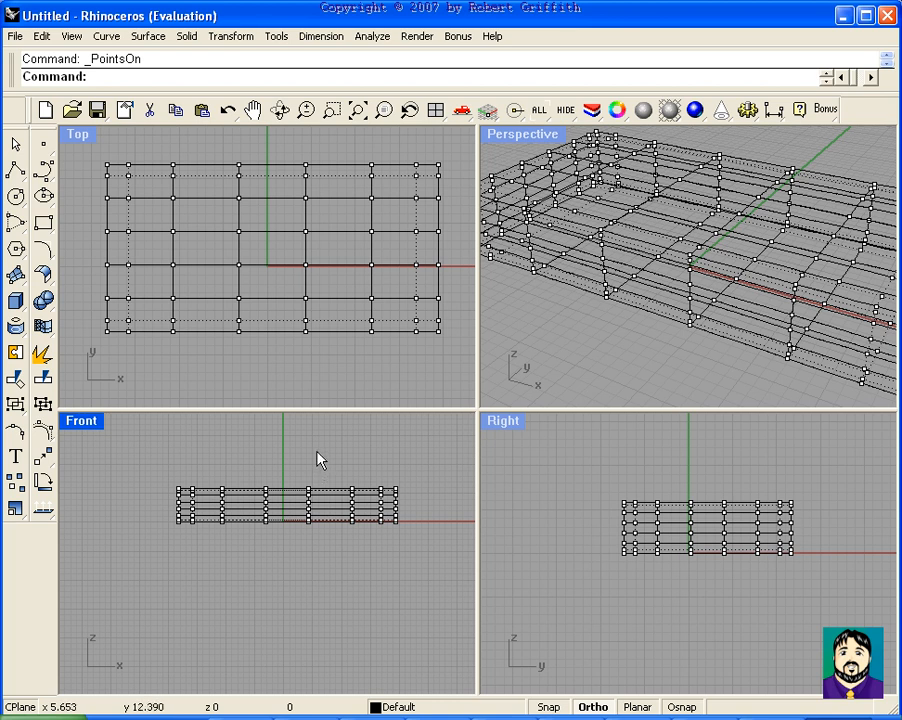
{"action": "mouse_move", "coordinate": [167, 479]}
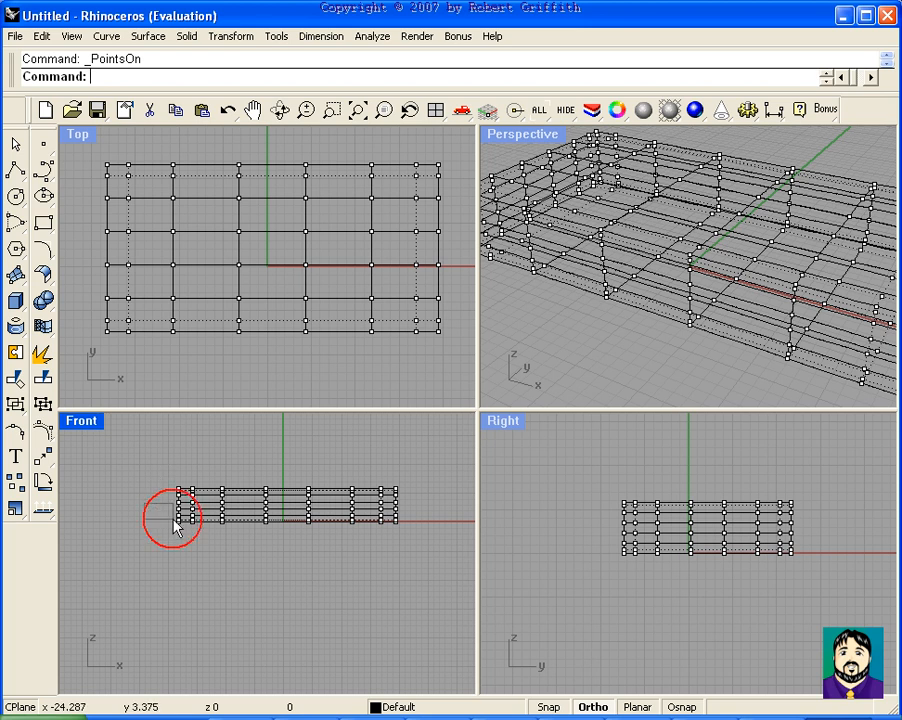
Drag the left-end points outward, raise the rear-end points, and select another point group
{"action": "left_click", "coordinate": [175, 520]}
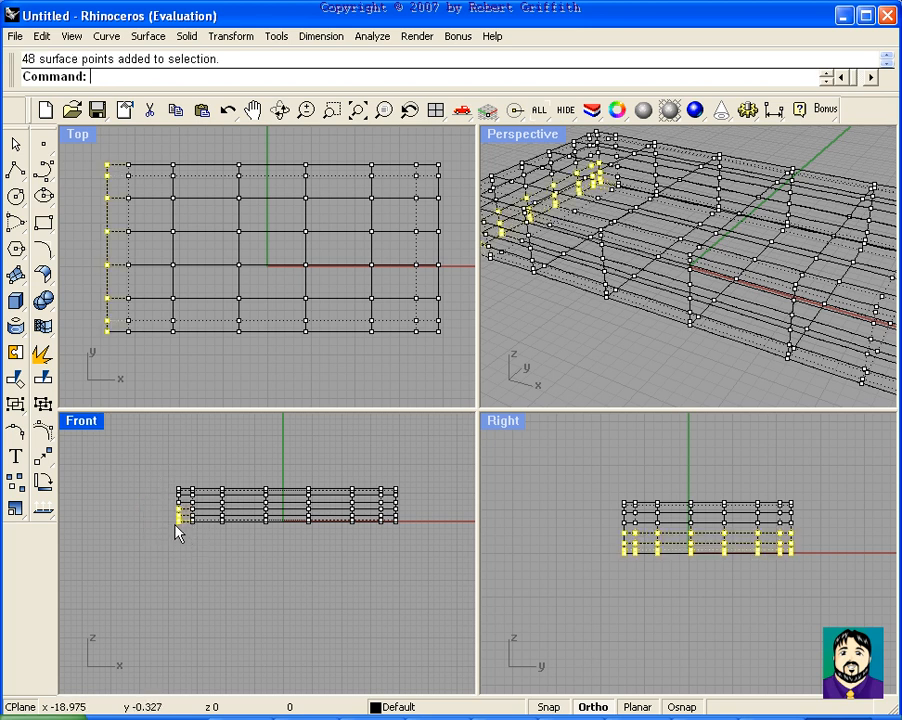
{"action": "left_click_drag", "start_coordinate": [178, 510], "coordinate": [138, 515]}
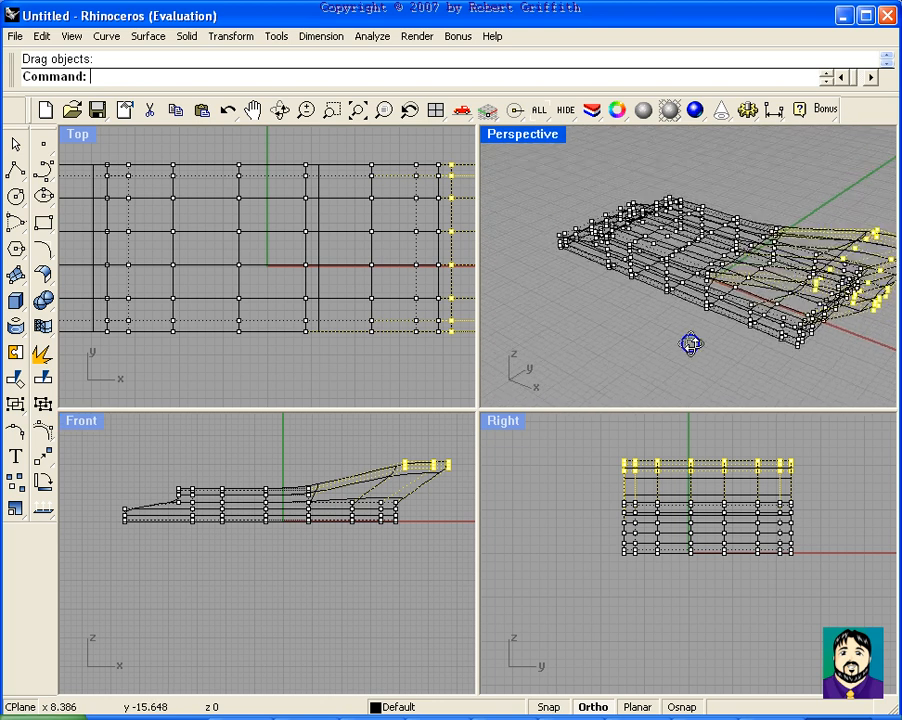
{"action": "left_click_drag", "start_coordinate": [693, 344], "coordinate": [567, 307]}
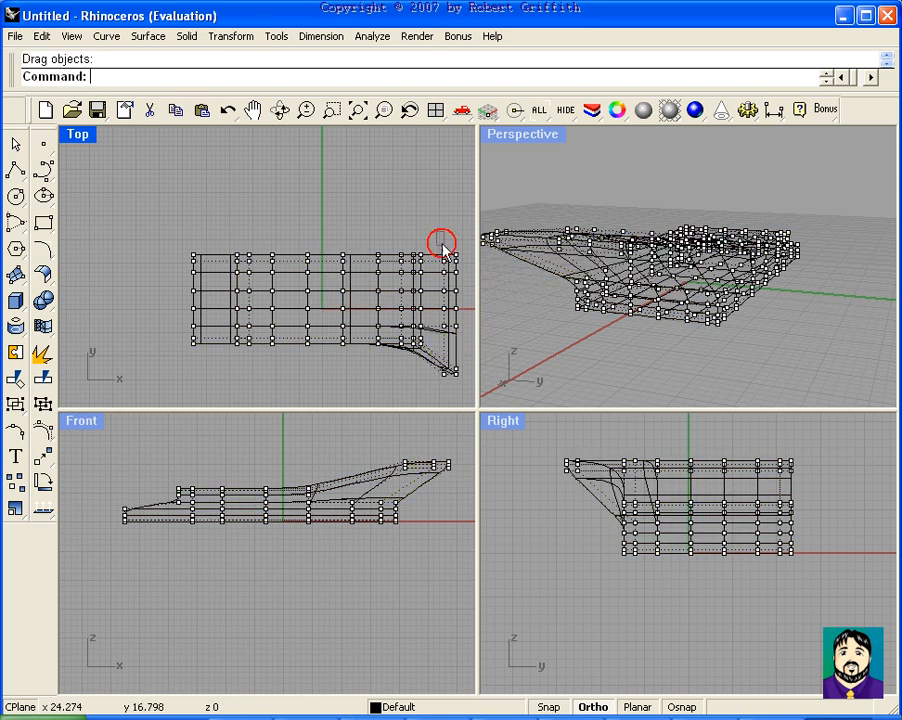
{"action": "left_click", "coordinate": [450, 258]}
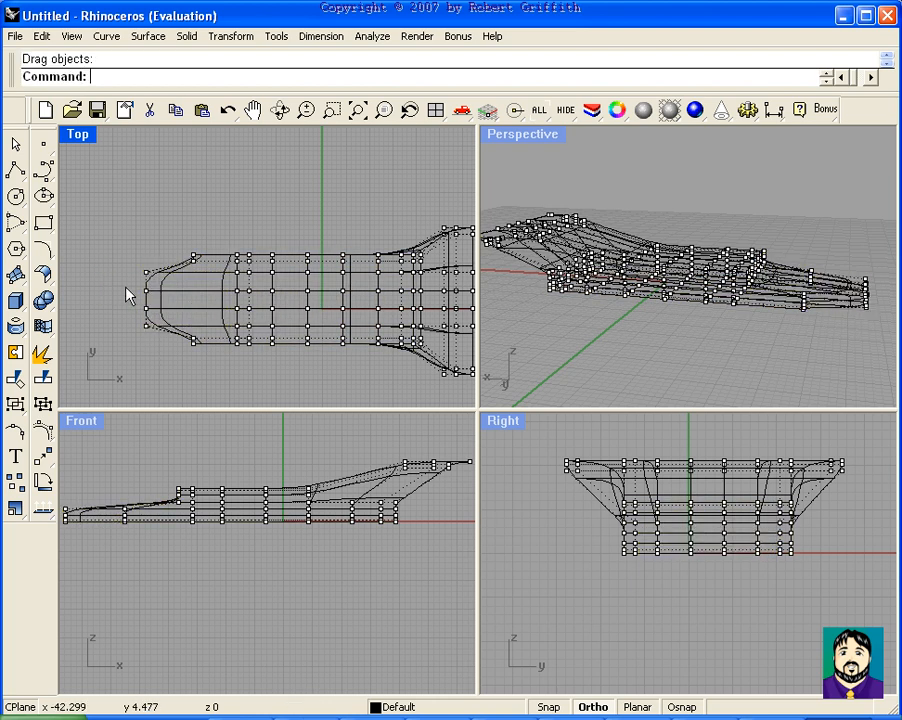
Select the nose-tip control points and drag them left to lengthen the nose
{"action": "left_click", "coordinate": [128, 293]}
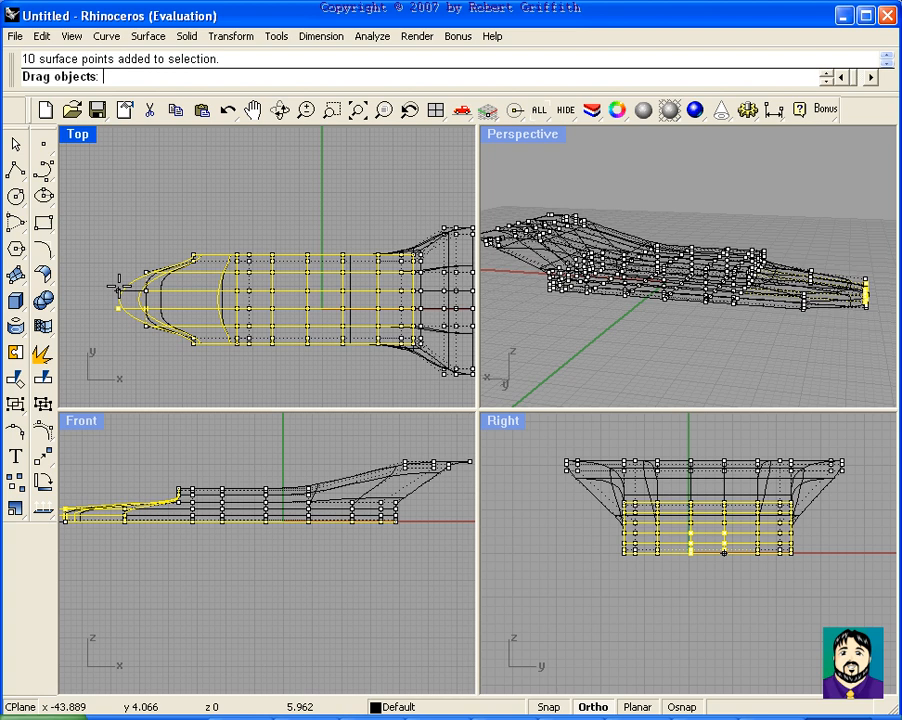
{"action": "left_click_drag", "start_coordinate": [120, 285], "coordinate": [105, 282]}
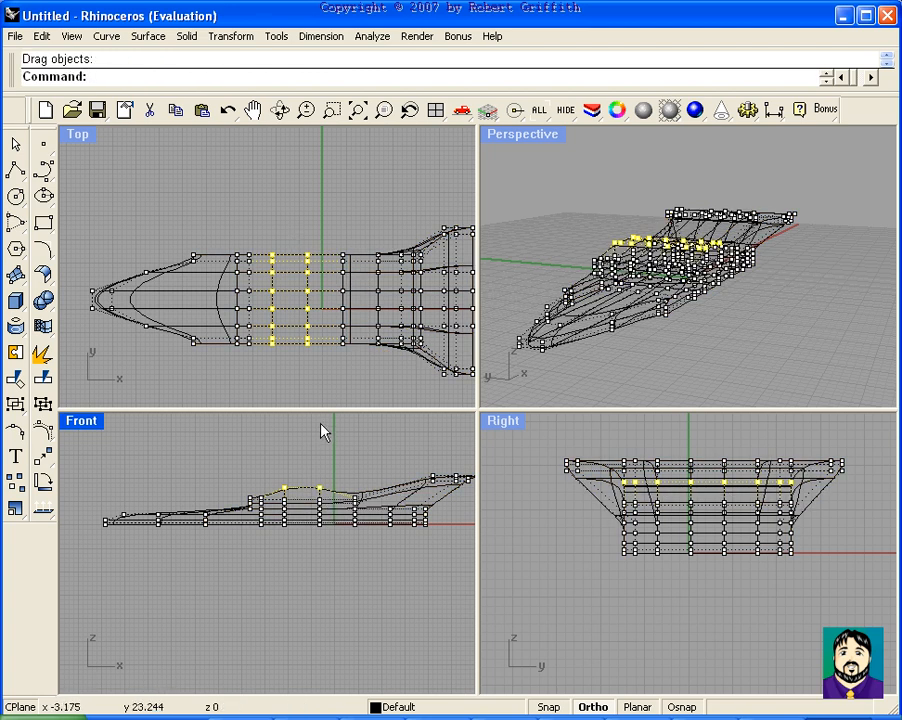
{"action": "mouse_move", "coordinate": [308, 287]}
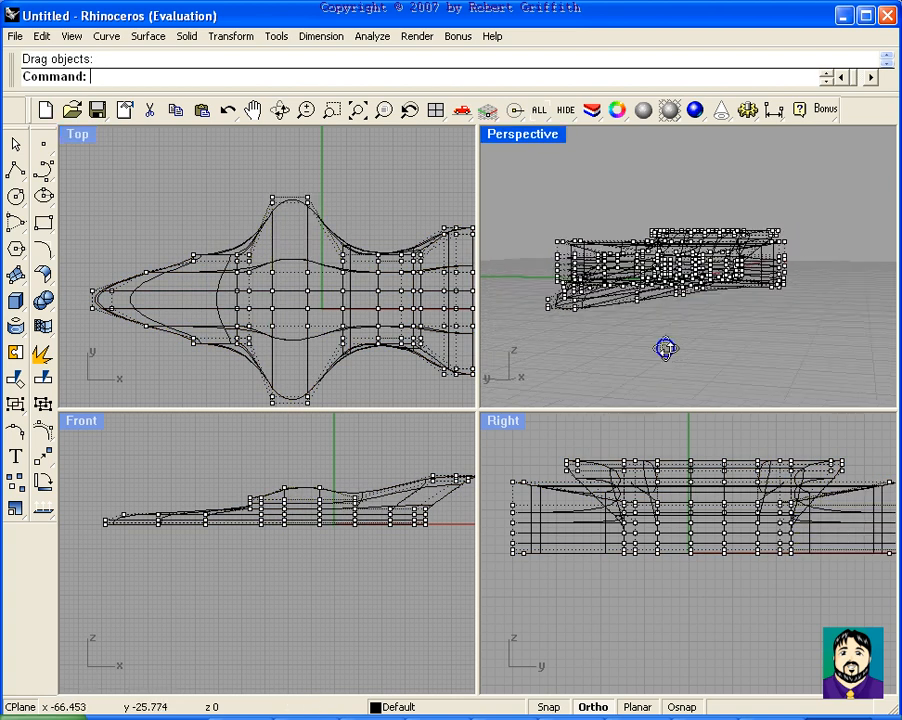
Orbit to a side-on view, pull four rear points outward, then undo those moves
{"action": "left_click_drag", "start_coordinate": [666, 348], "coordinate": [800, 280]}
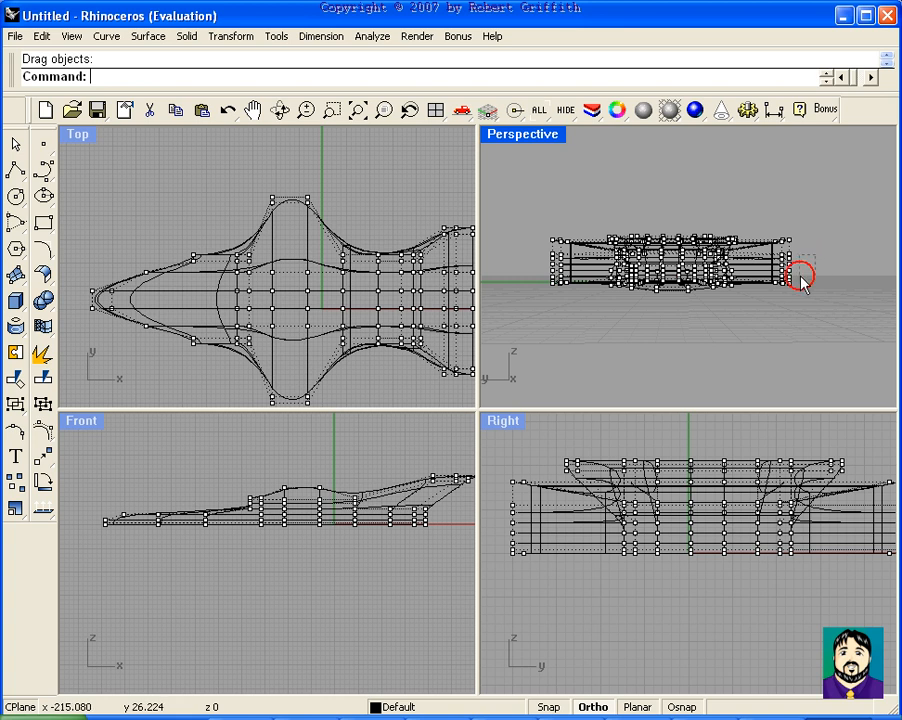
{"action": "mouse_move", "coordinate": [805, 278]}
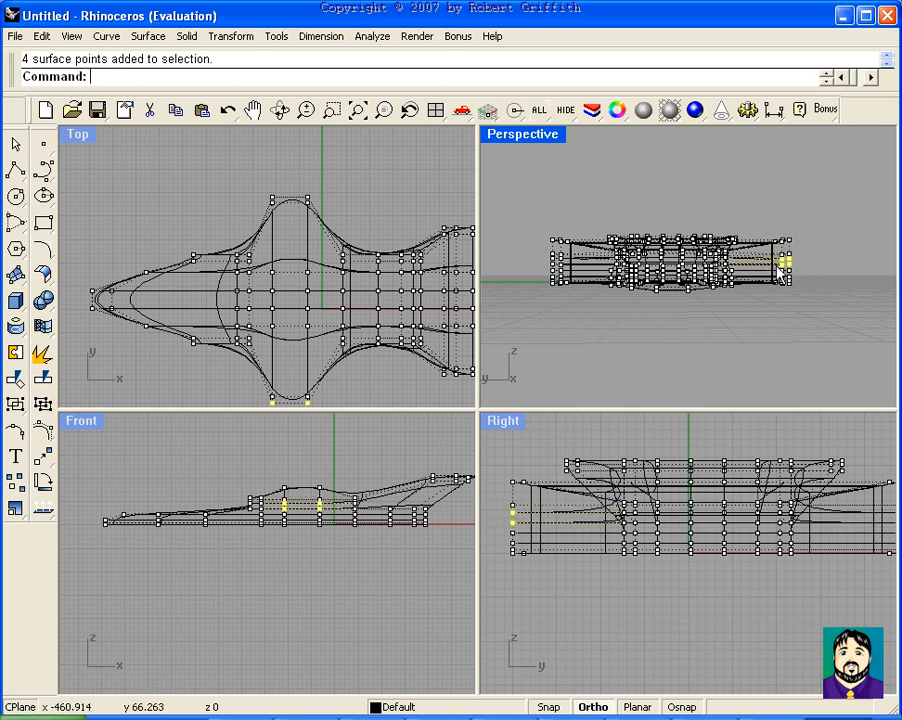
{"action": "left_click_drag", "start_coordinate": [780, 270], "coordinate": [775, 265]}
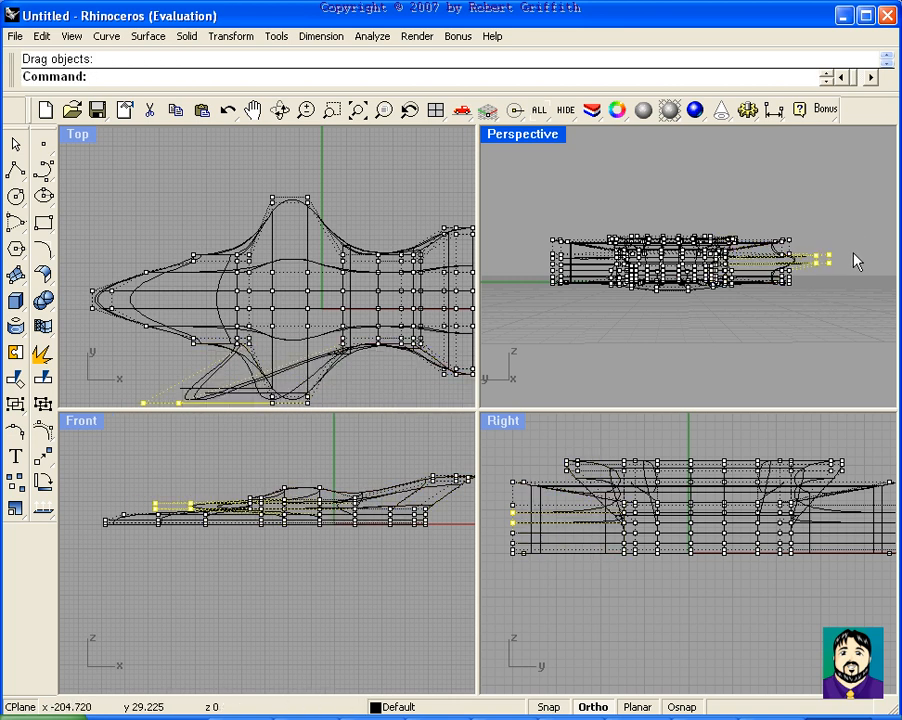
{"action": "key", "text": "ctrl+z"}
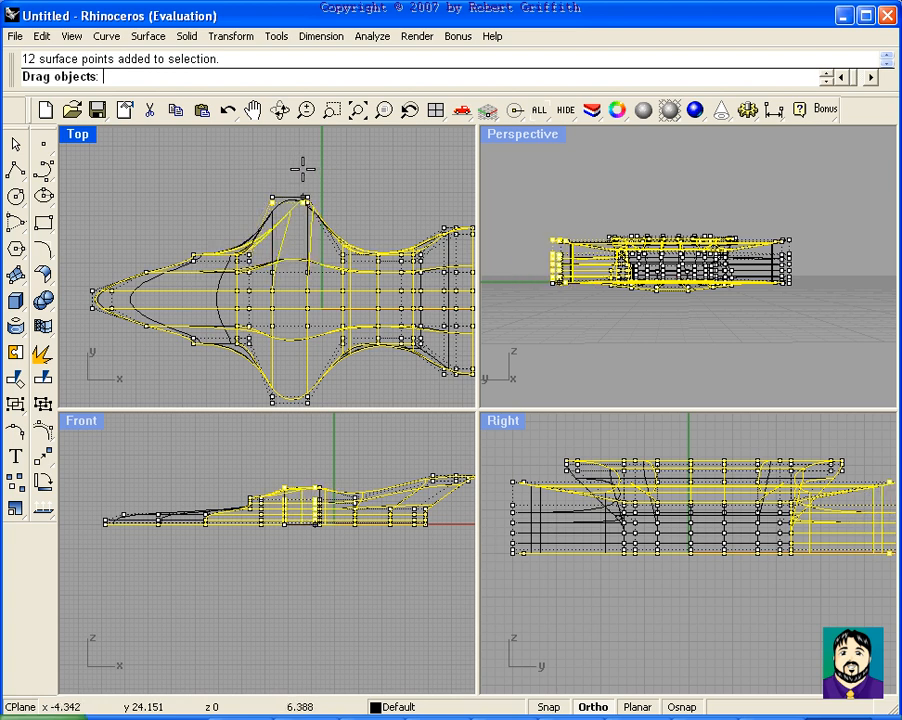
{"action": "key", "text": "ctrl+z"}
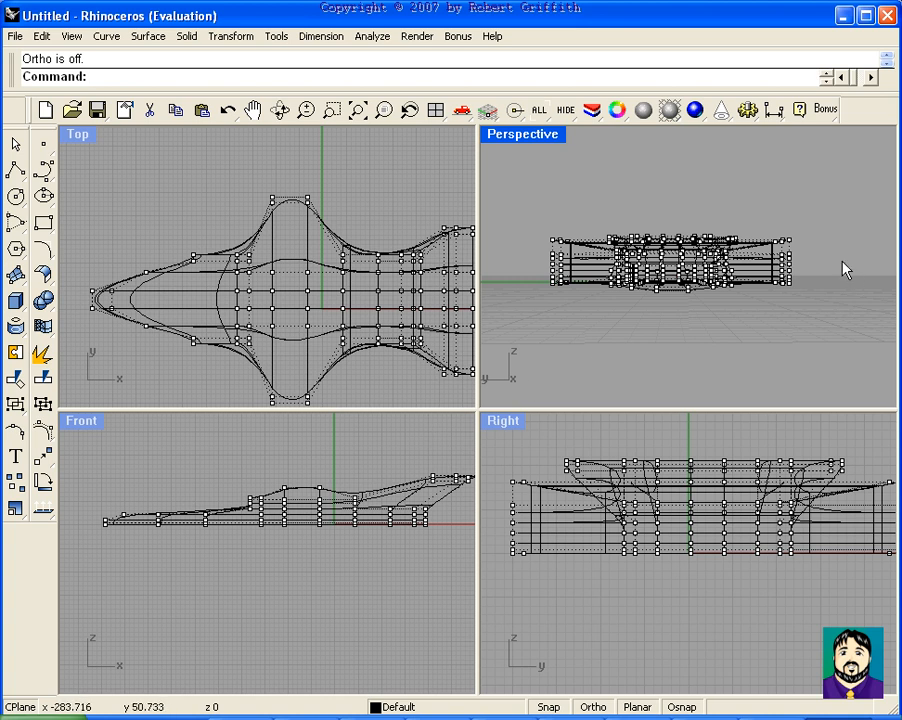
{"action": "mouse_move", "coordinate": [772, 303]}
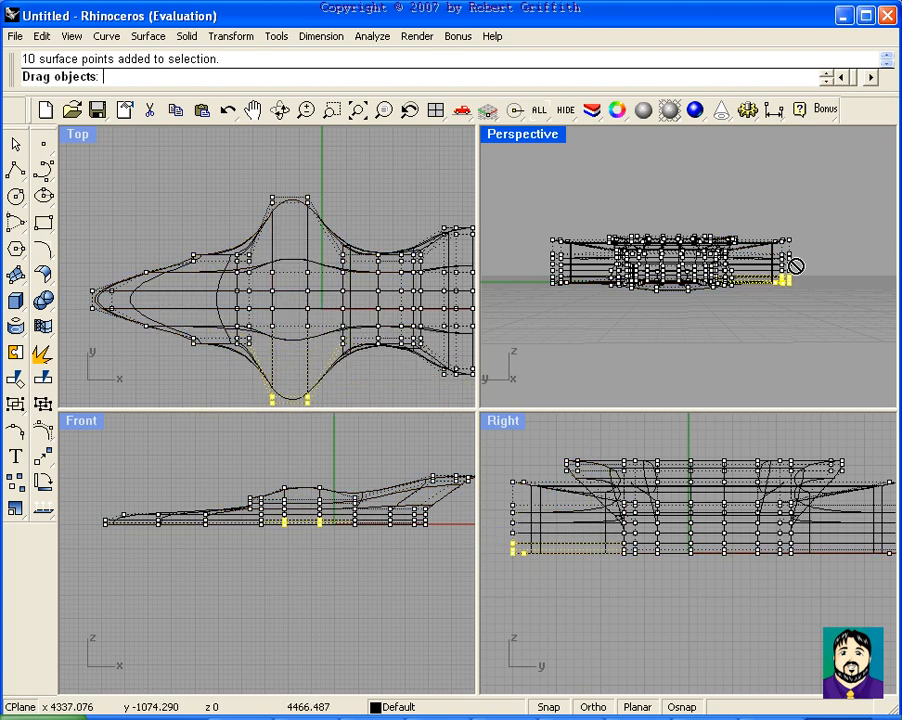
Pull the lower wing points far out into spikes and preview the model shaded
{"action": "left_click_drag", "start_coordinate": [785, 270], "coordinate": [820, 270]}
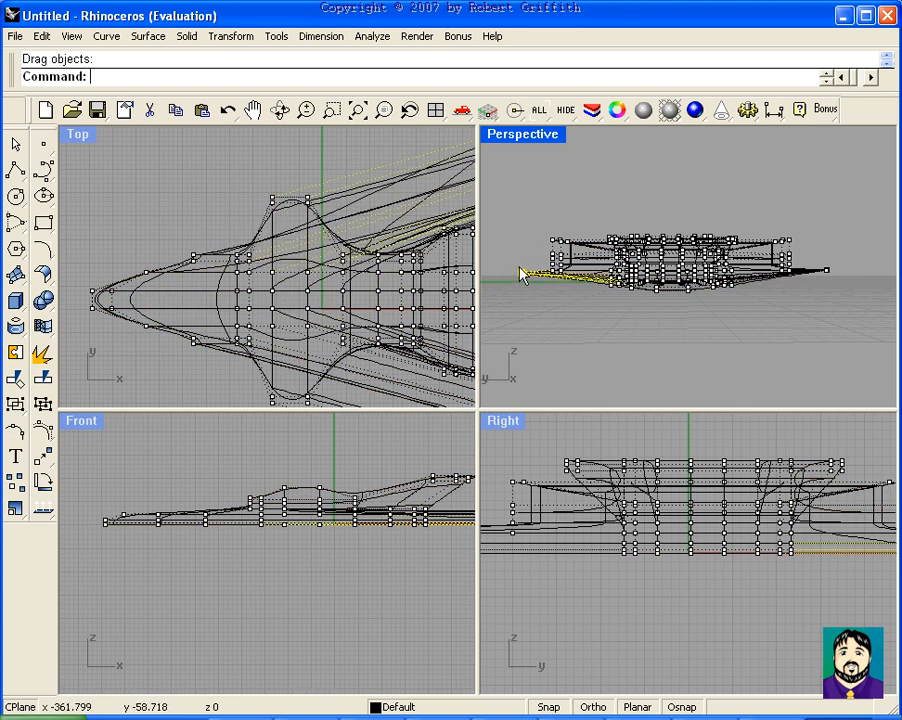
{"action": "left_click", "coordinate": [550, 240]}
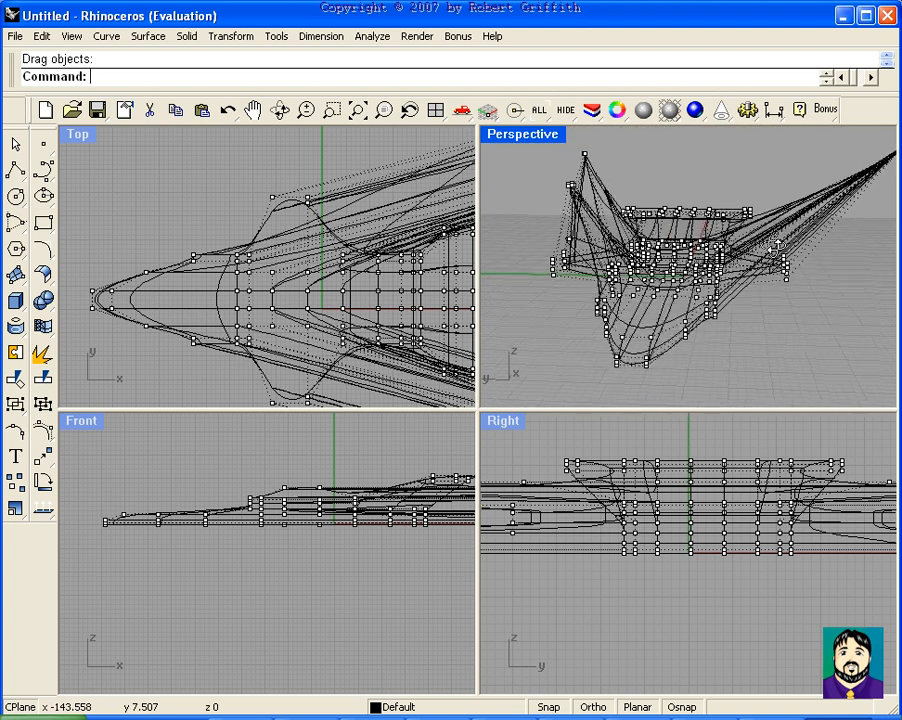
{"action": "left_click", "coordinate": [669, 110]}
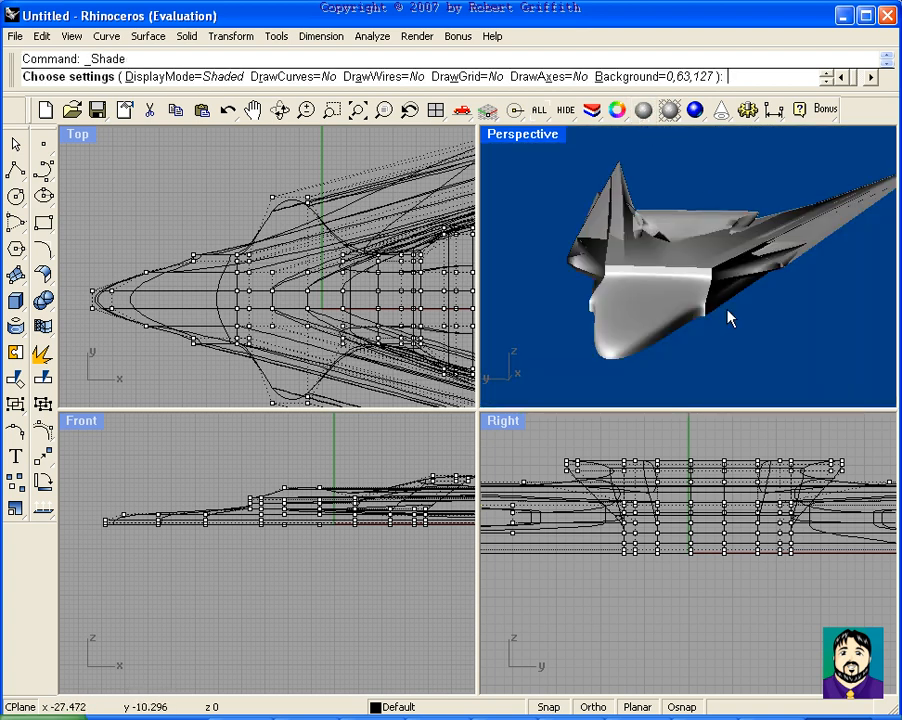
{"action": "left_click_drag", "start_coordinate": [730, 318], "coordinate": [645, 363]}
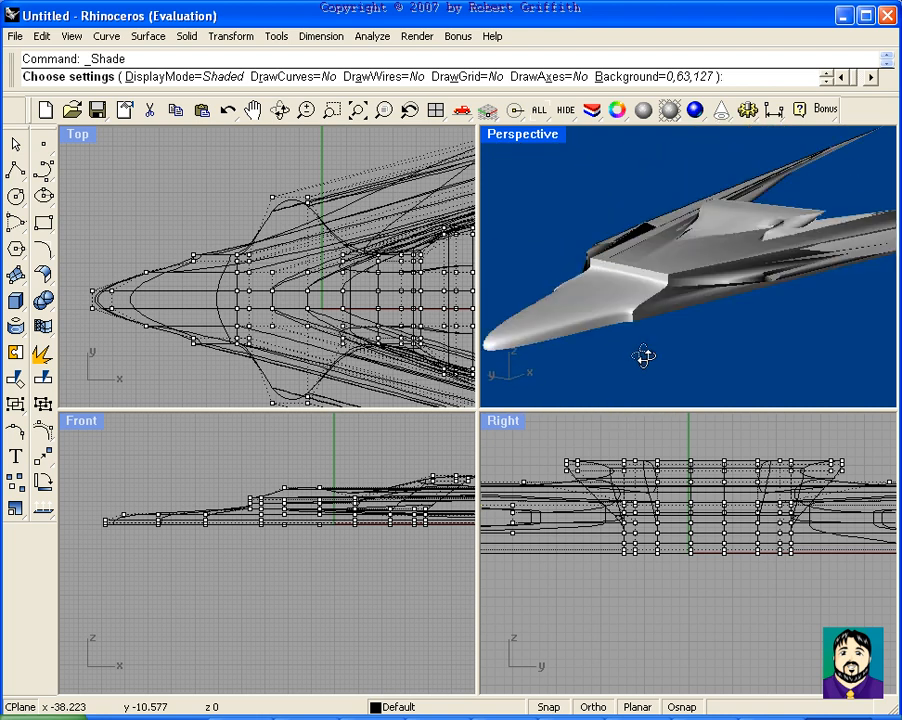
{"action": "left_click_drag", "start_coordinate": [643, 355], "coordinate": [722, 180]}
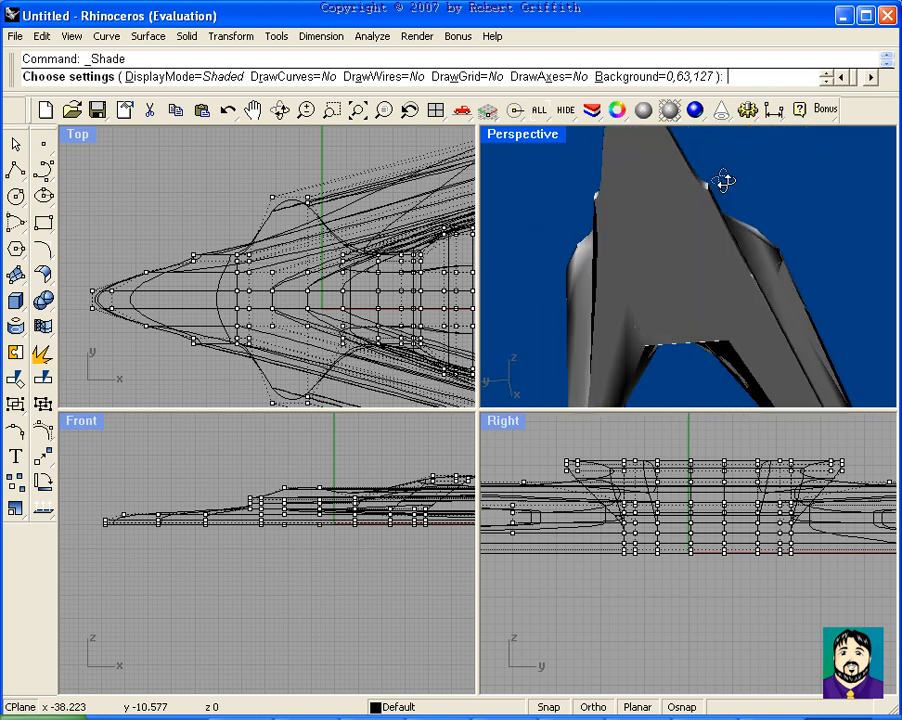
{"action": "left_click_drag", "start_coordinate": [723, 180], "coordinate": [730, 130]}
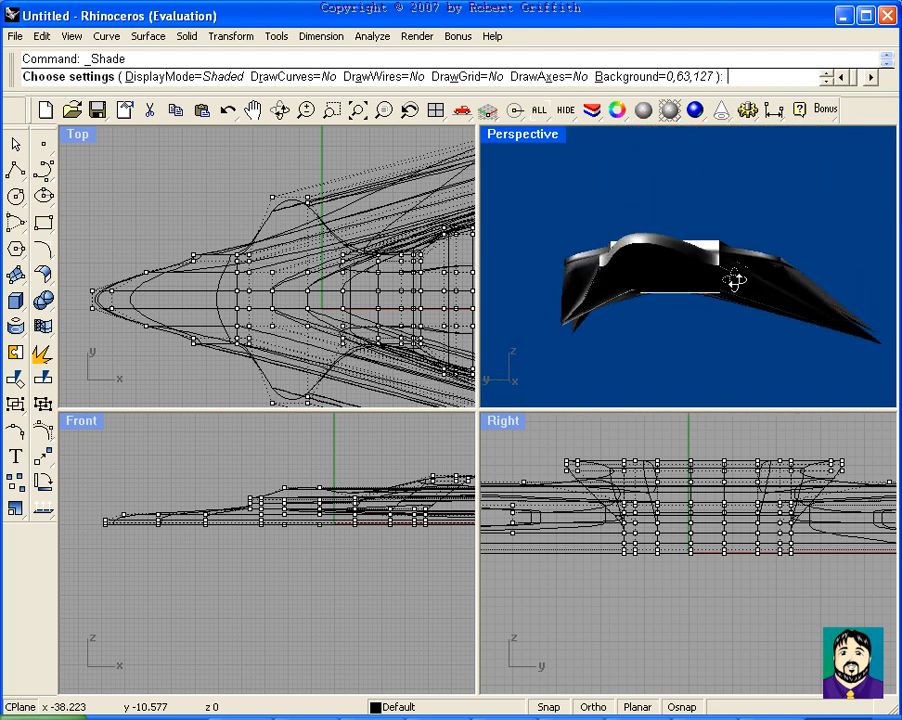
{"action": "left_click_drag", "start_coordinate": [735, 280], "coordinate": [688, 327]}
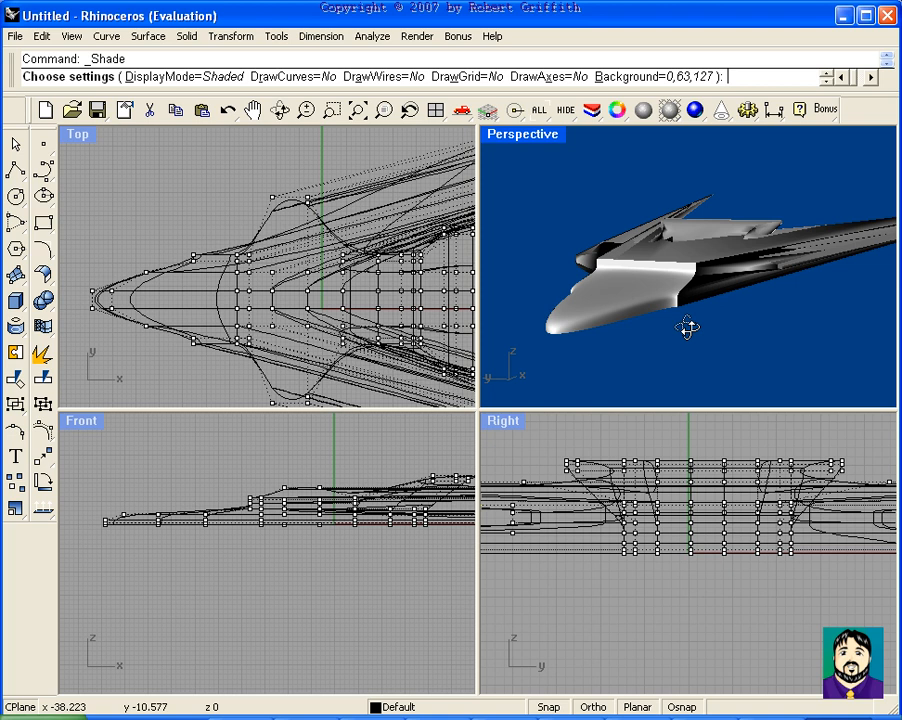
{"action": "mouse_move", "coordinate": [669, 606]}
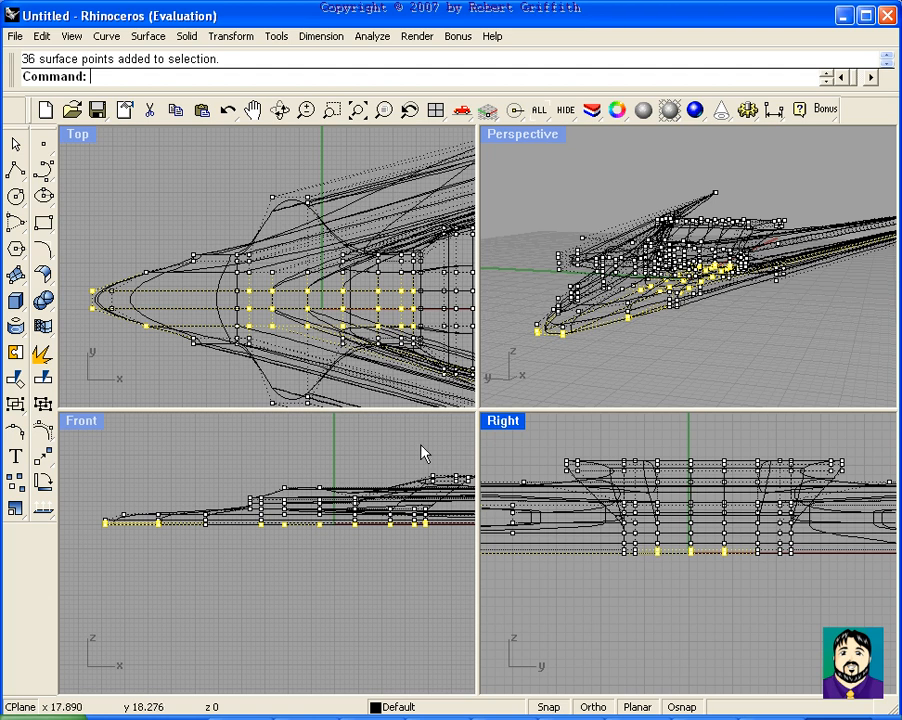
{"action": "mouse_move", "coordinate": [378, 357]}
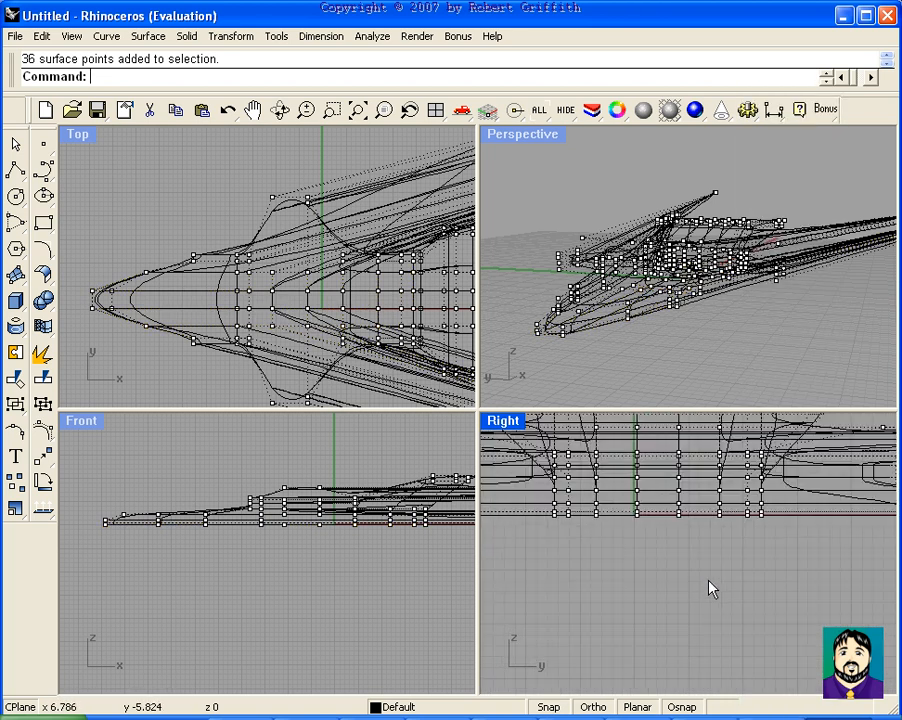
{"action": "mouse_move", "coordinate": [622, 540]}
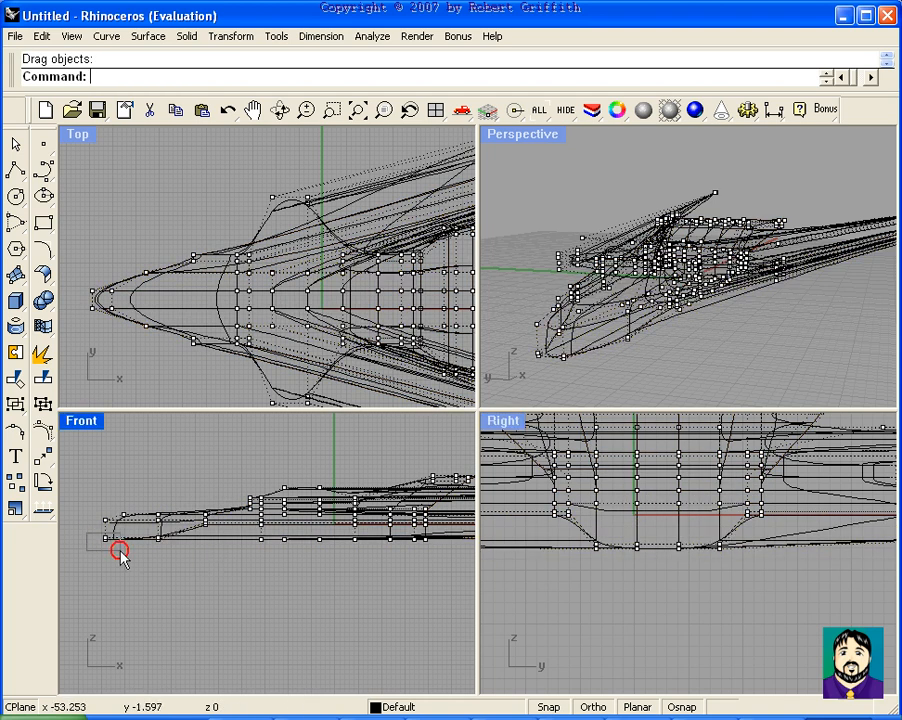
Select and drop the nose and bottom-row control points into a lowered keel
{"action": "left_click", "coordinate": [118, 551]}
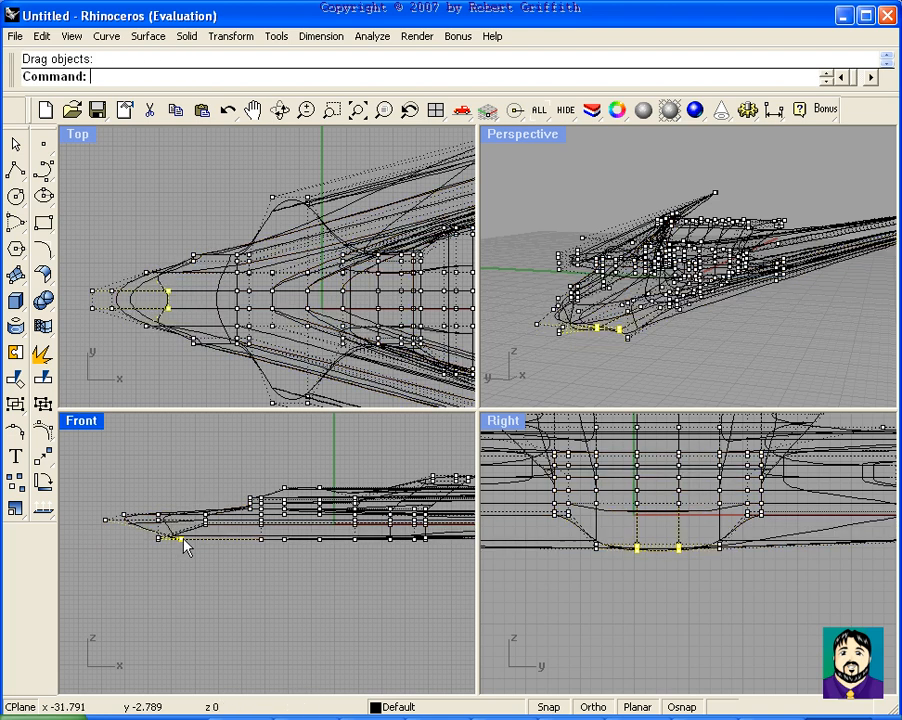
{"action": "left_click", "coordinate": [673, 580]}
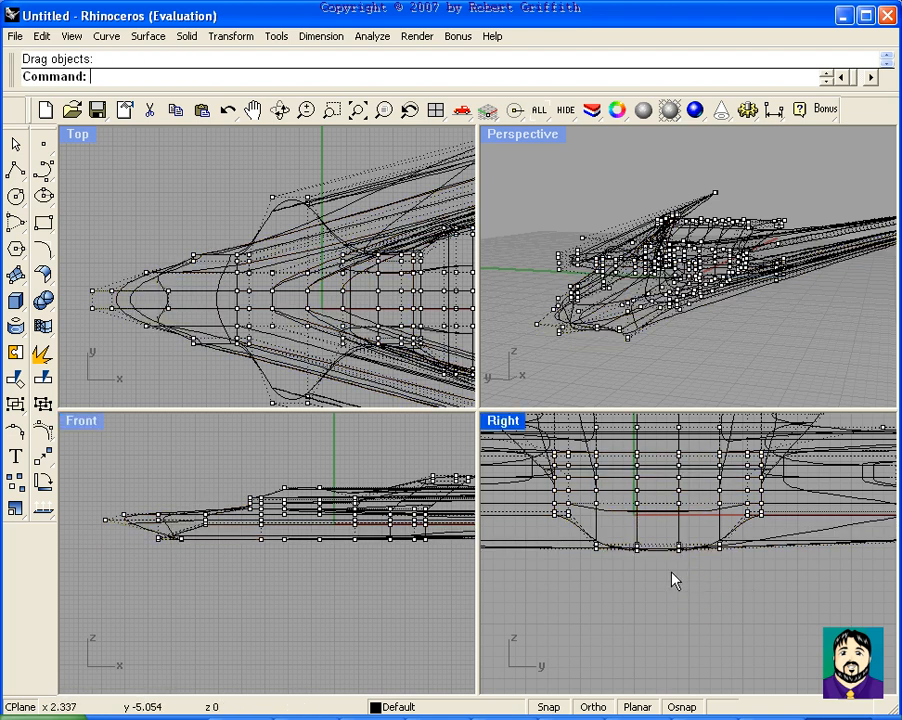
{"action": "left_click", "coordinate": [597, 547]}
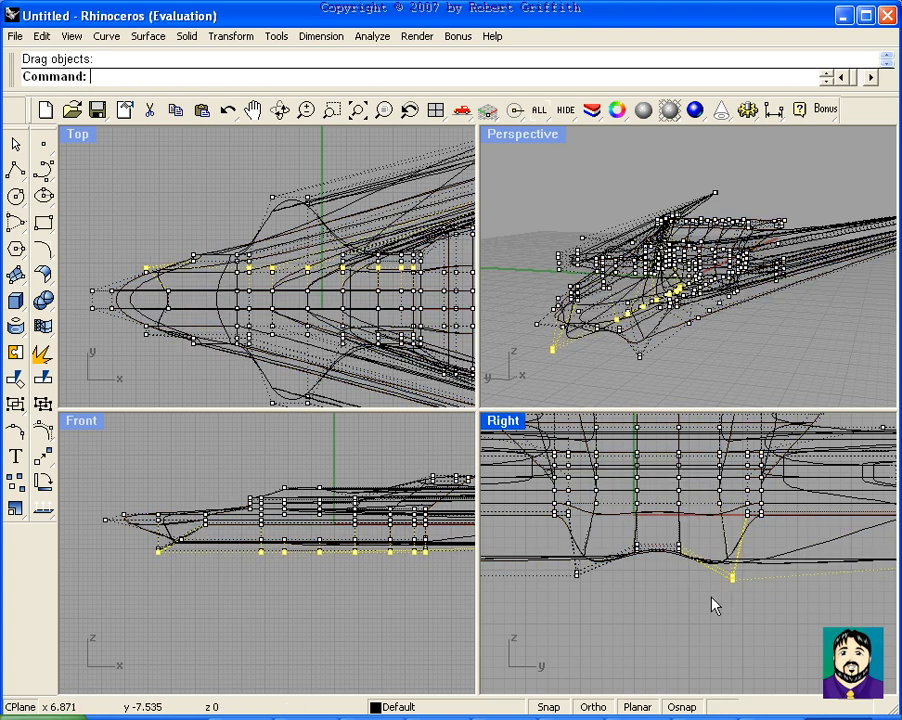
{"action": "left_click", "coordinate": [645, 110]}
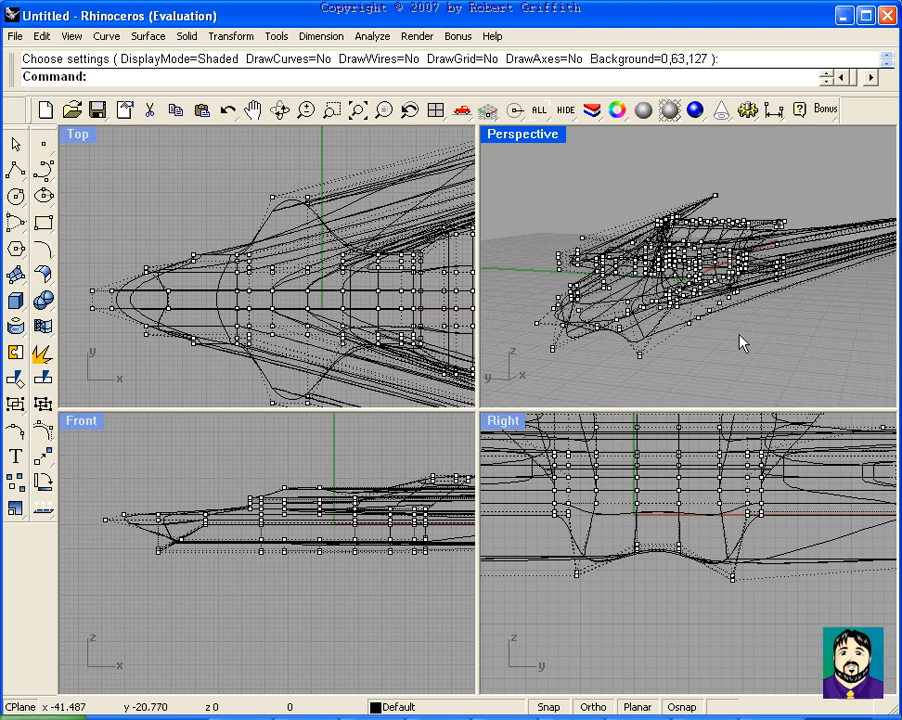
{"action": "mouse_move", "coordinate": [728, 352]}
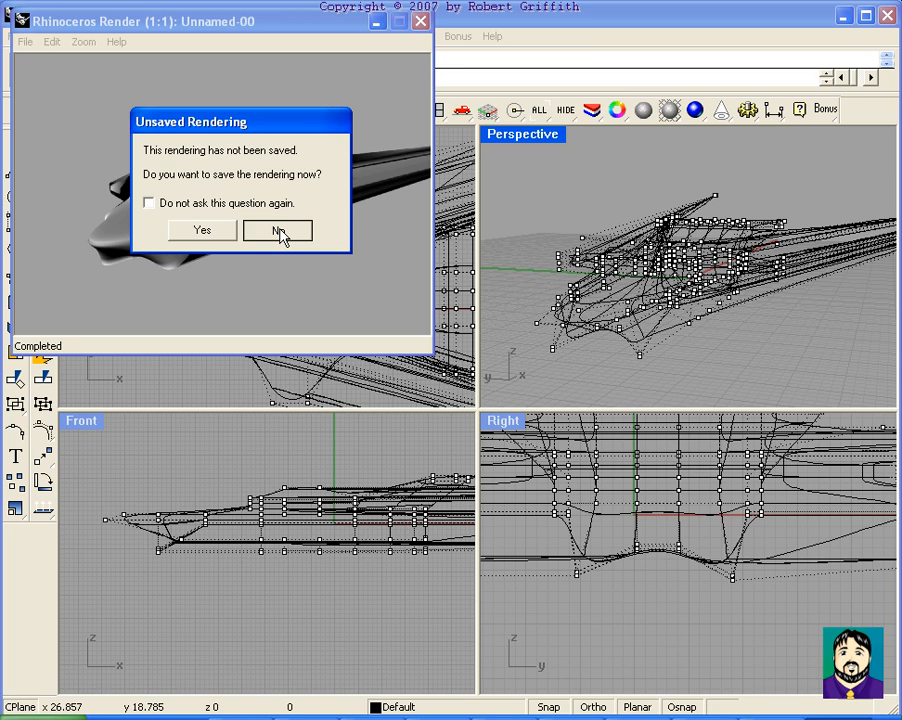
{"action": "left_click", "coordinate": [277, 230]}
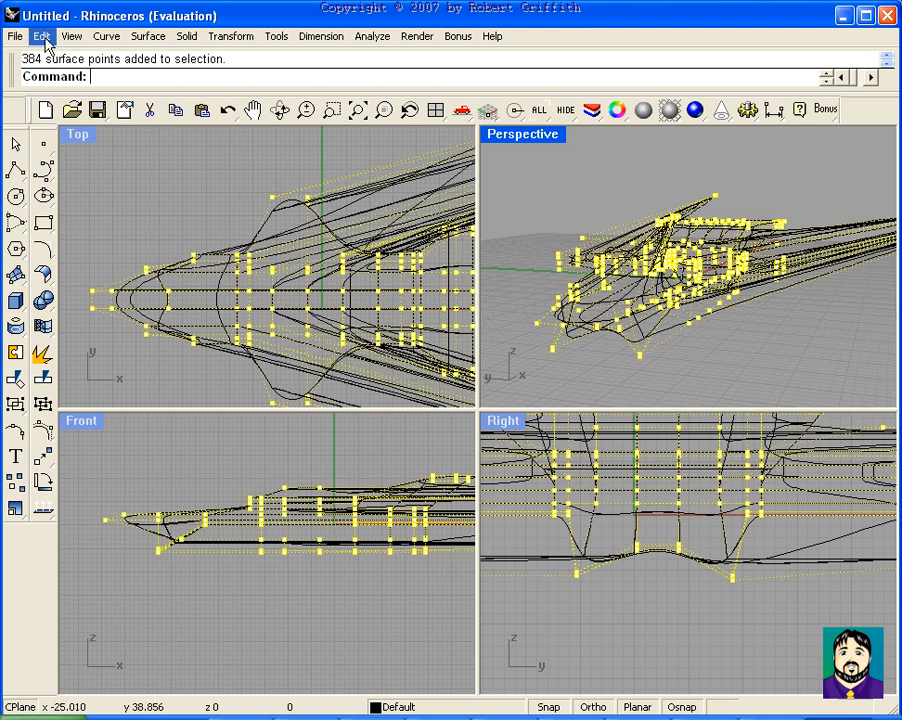
Open the Edit menu to find the command that hides control points
{"action": "left_click", "coordinate": [41, 36]}
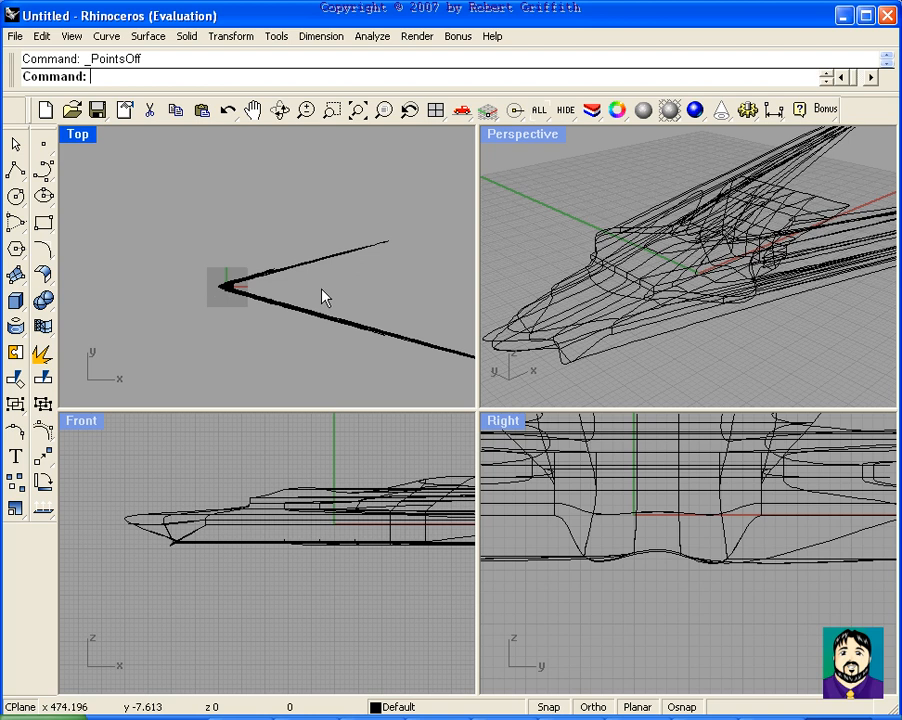
{"action": "left_click_drag", "start_coordinate": [325, 296], "coordinate": [347, 323]}
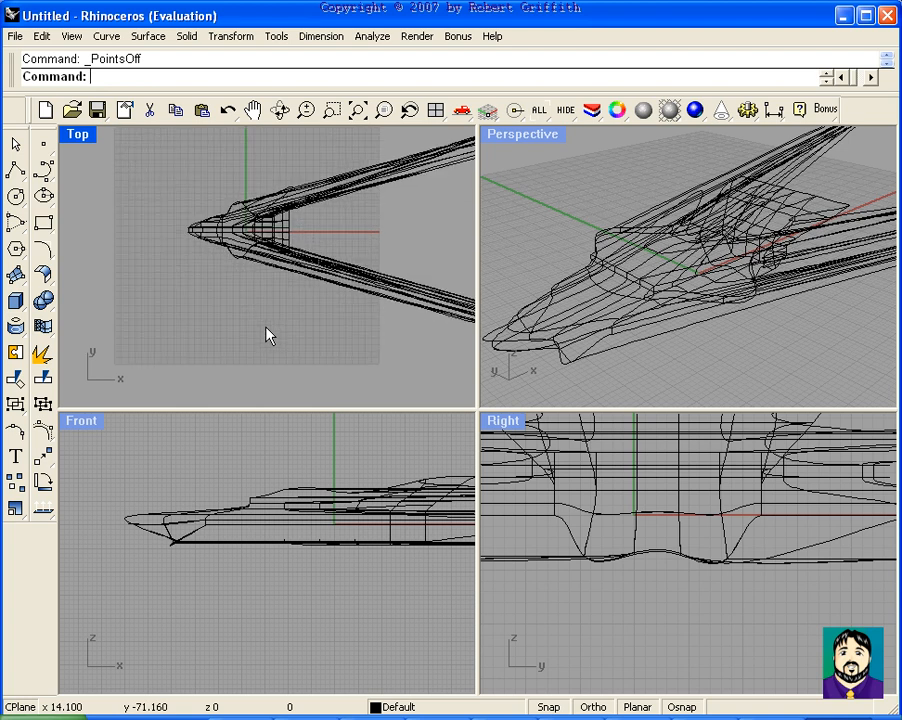
{"action": "mouse_move", "coordinate": [351, 305]}
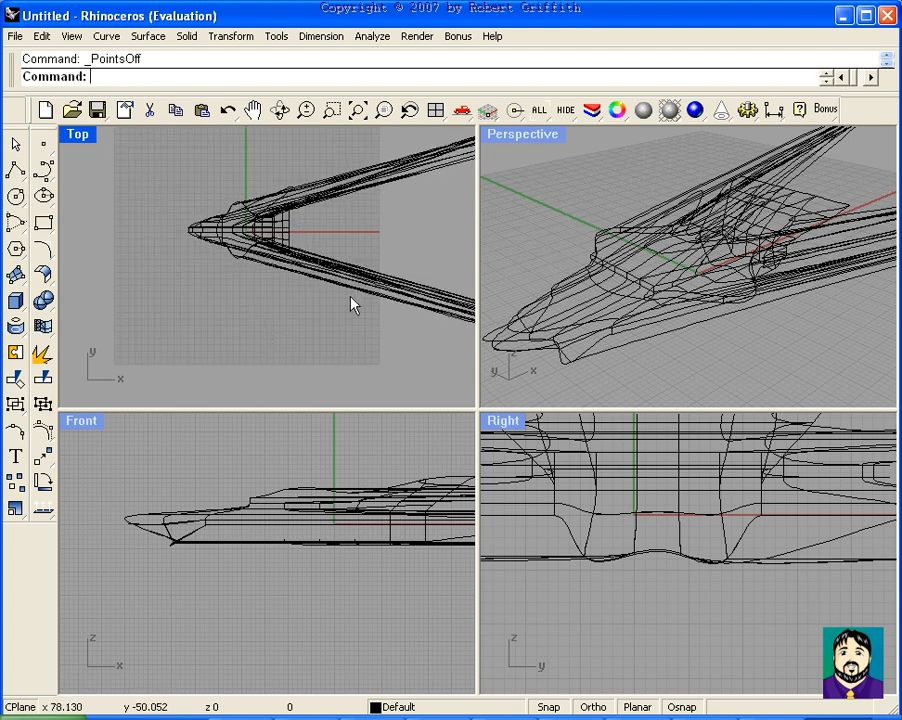
{"action": "mouse_move", "coordinate": [658, 475]}
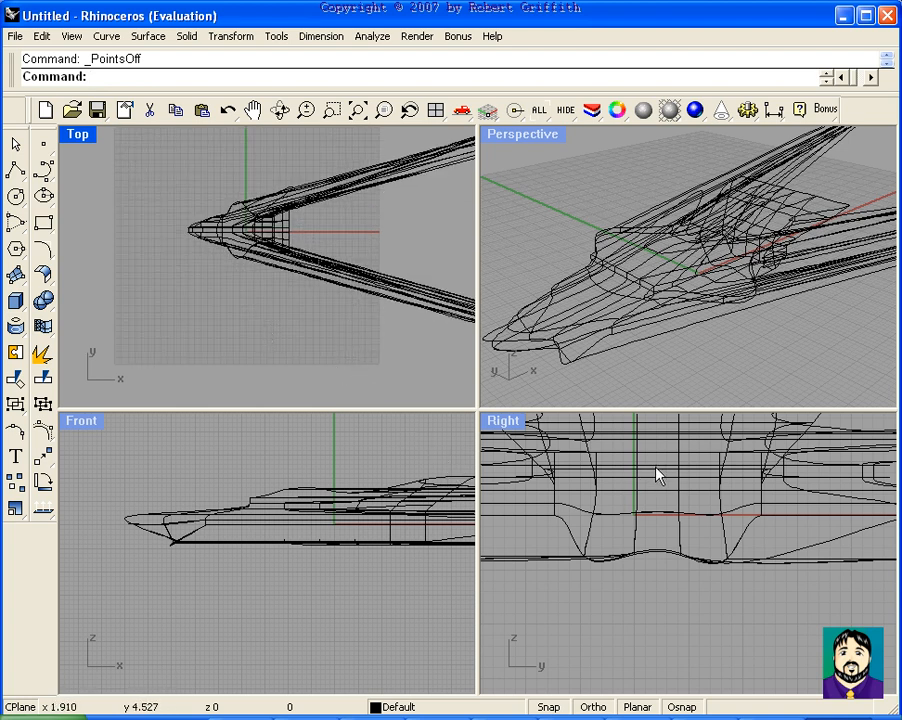